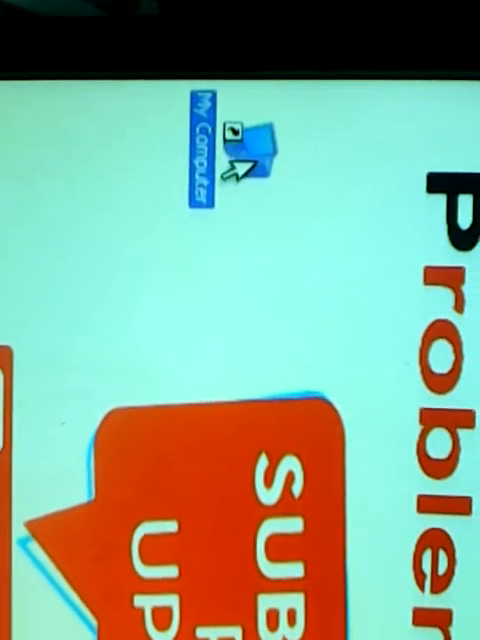
Open My Computer from the desktop to browse for the avast! installer
{"action": "double_click", "coordinate": [240, 140]}
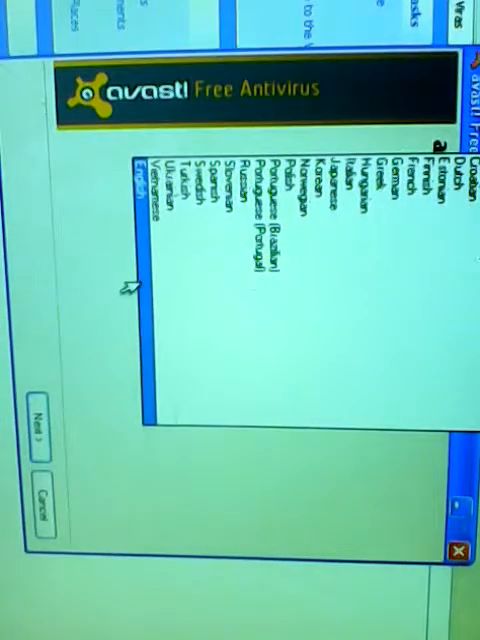
Confirm English as the setup language and continue to the installation summary
{"action": "left_click", "coordinate": [40, 412]}
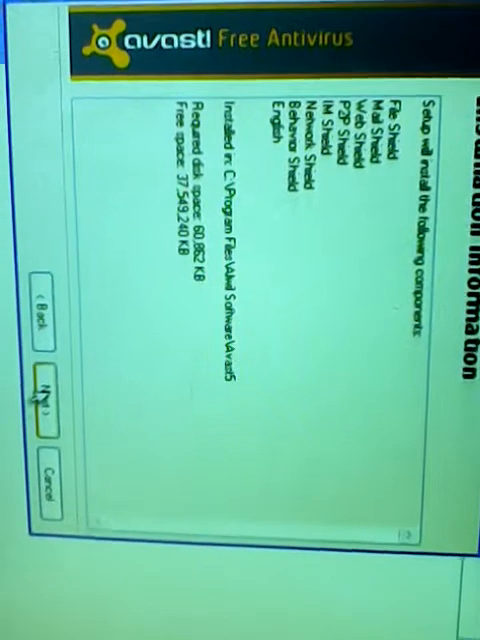
{"action": "left_click", "coordinate": [48, 397]}
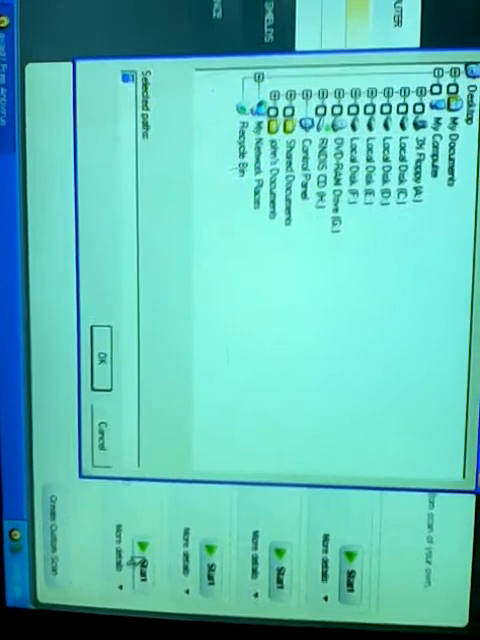
Close the Select folders dialog to return to the folder-scan settings
{"action": "left_click", "coordinate": [103, 363]}
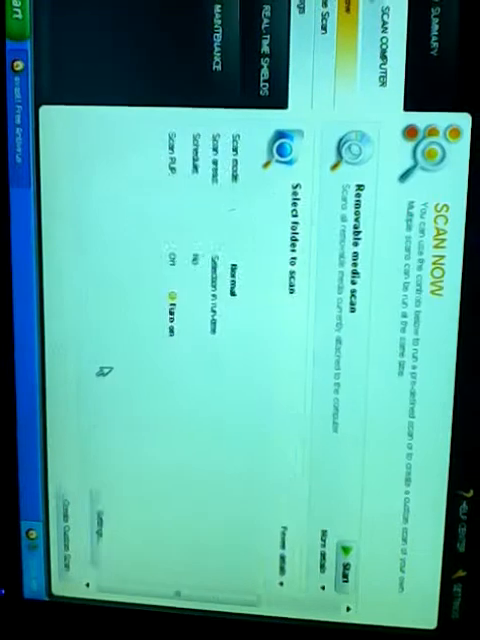